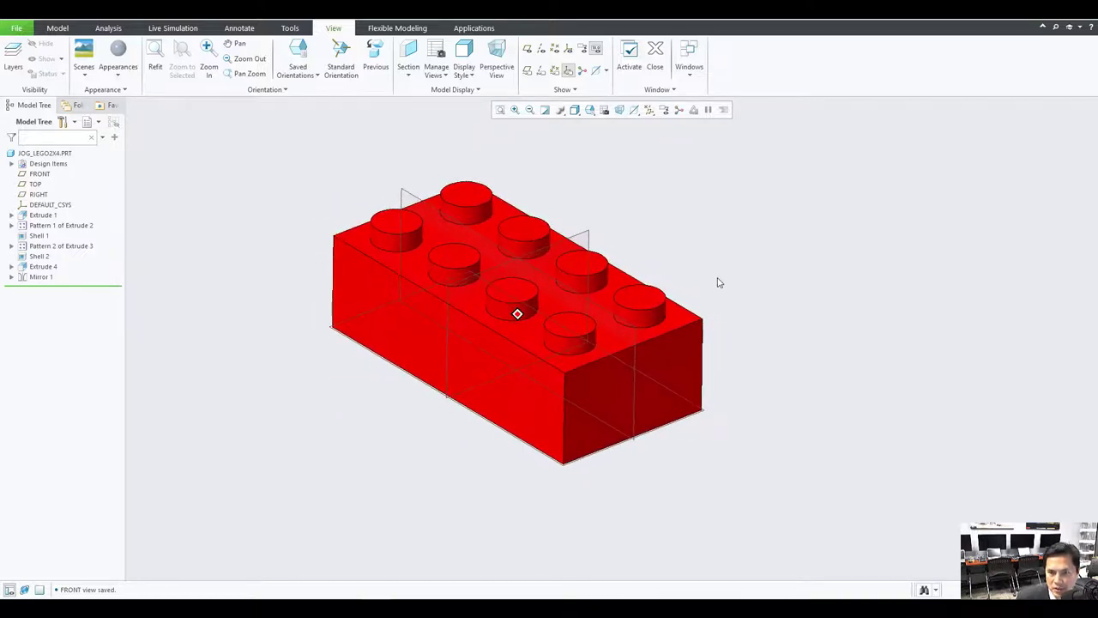
Step: Open the Saved Orientations list for the Lego brick part
left_click(591, 110)
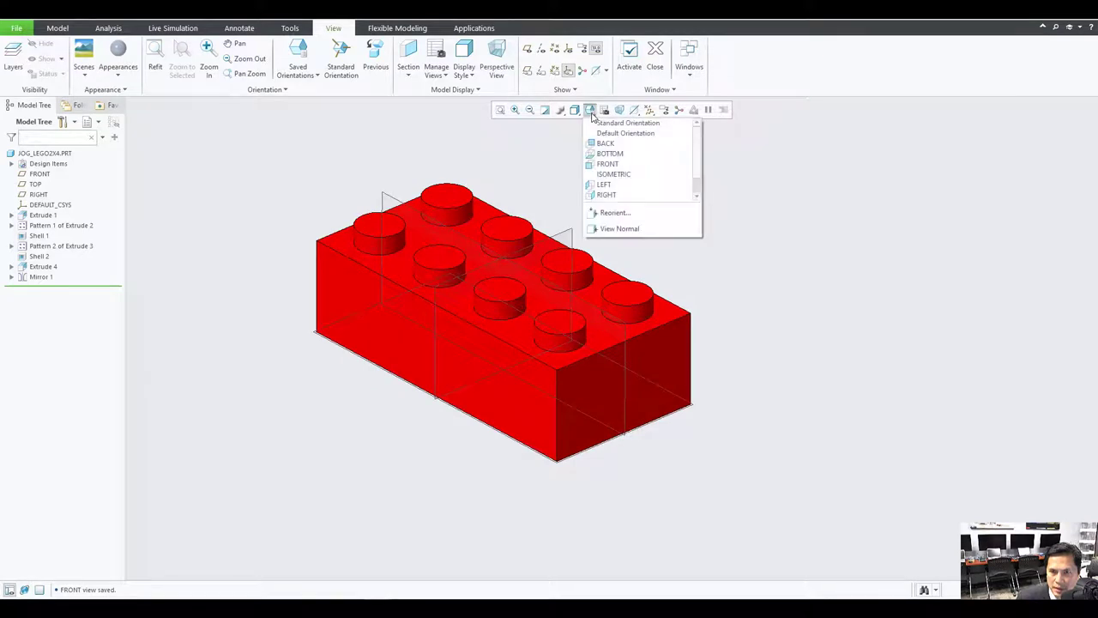
mouse_move(614, 213)
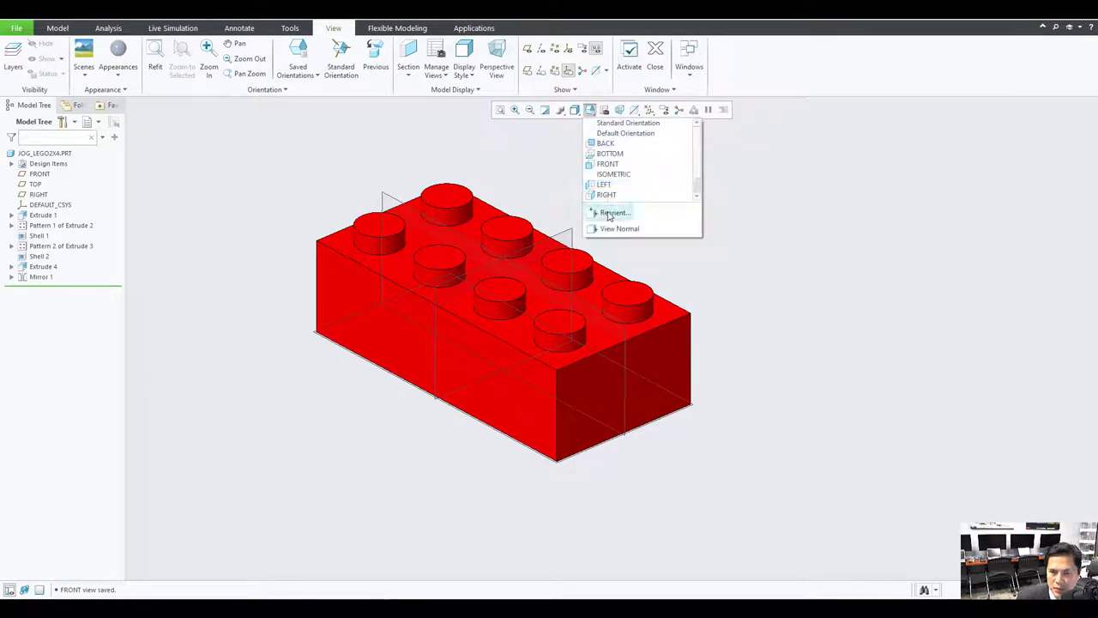
Step: Reorient the brick head-on using surface F5 of Extrude 1 for both references
left_click(614, 212)
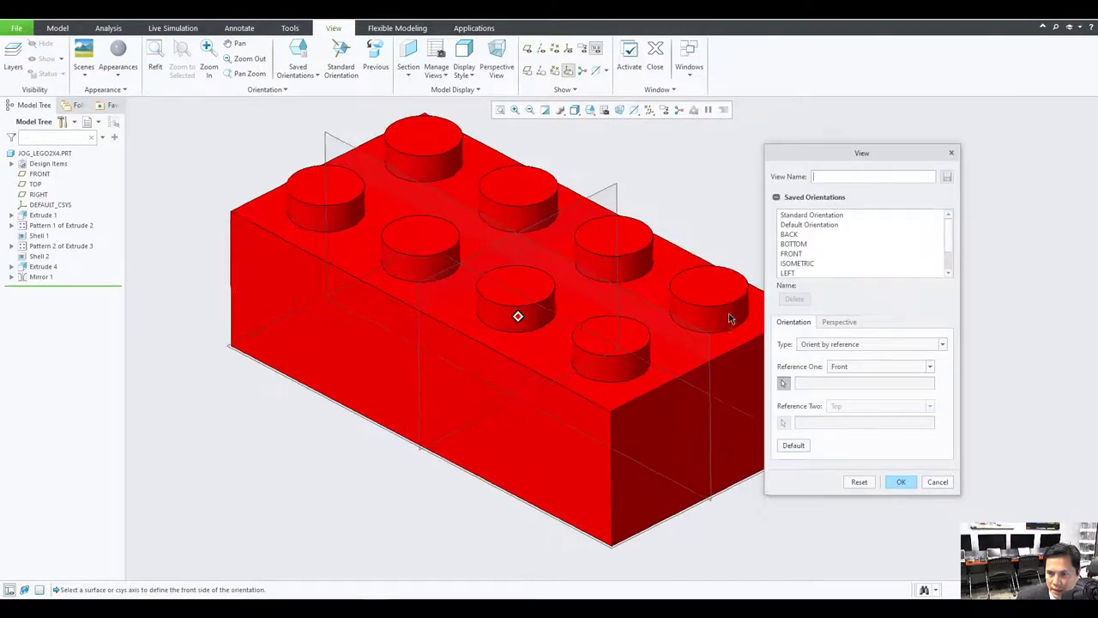
left_click_drag(518, 317, 442, 275)
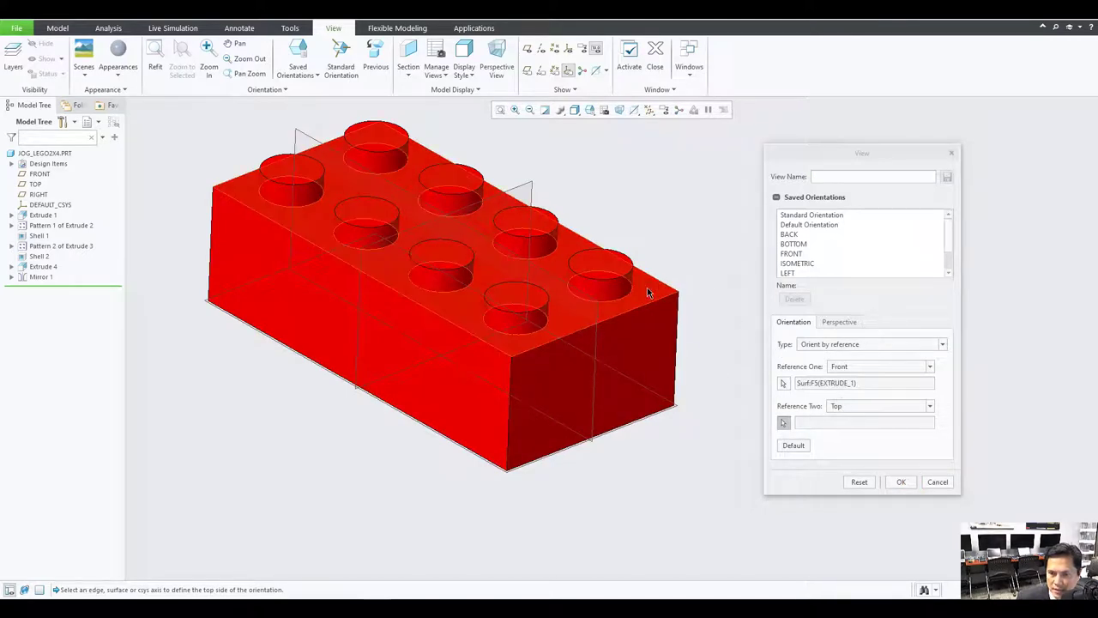
left_click(647, 291)
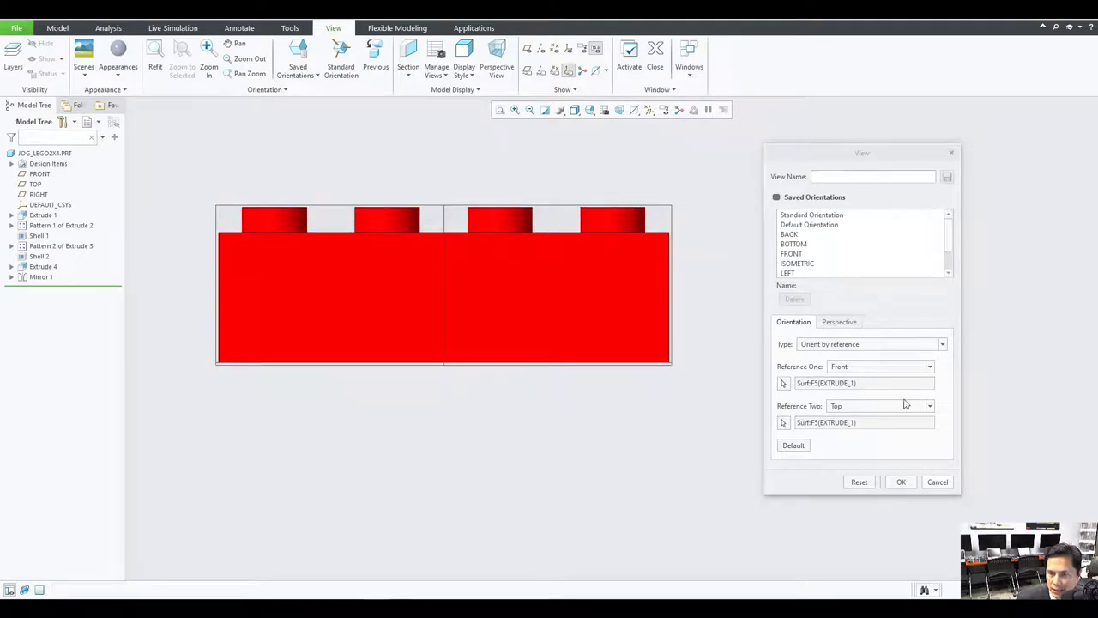
left_click(942, 344)
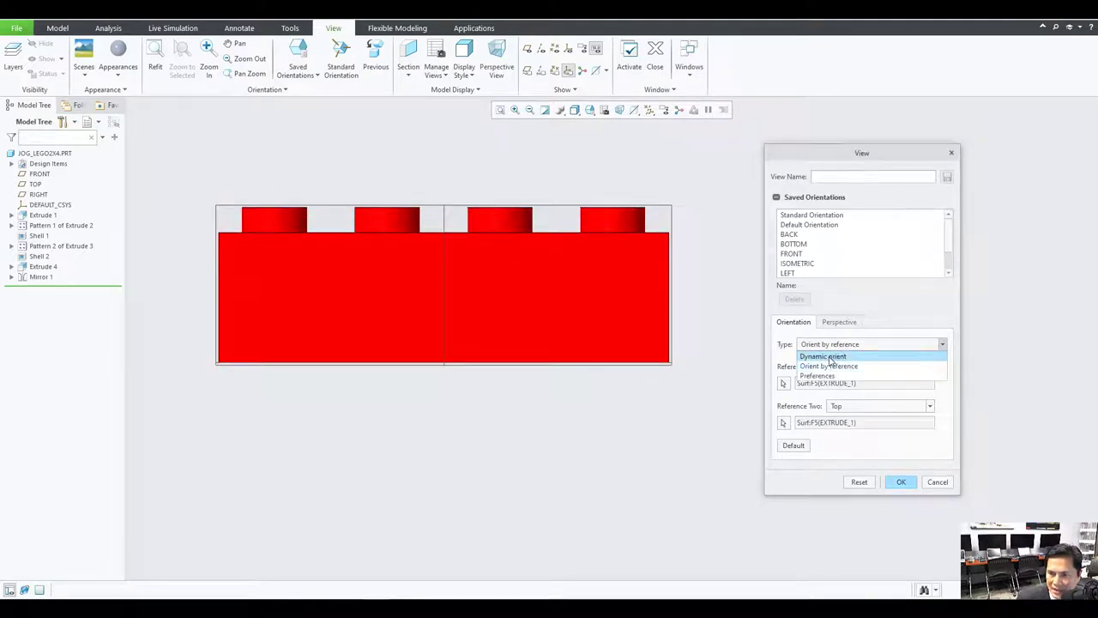
Step: Dynamically orient the brick with V spin -45 and H spin 35.264, saved as ISOMETRIC
left_click(822, 356)
type("-45.000")
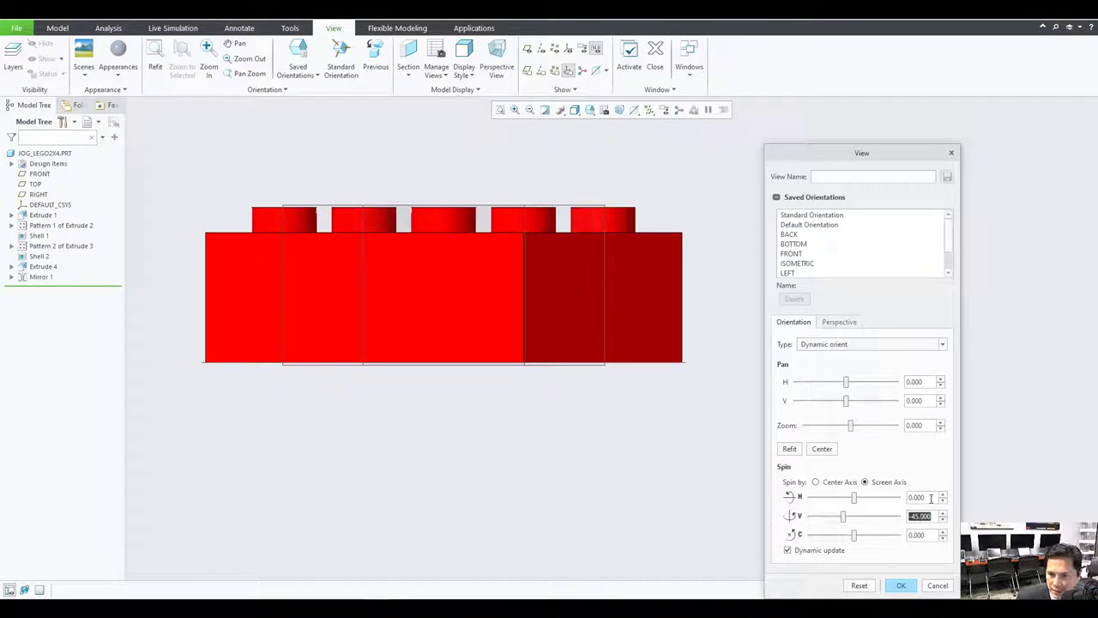
triple_click(914, 497)
type("35.264")
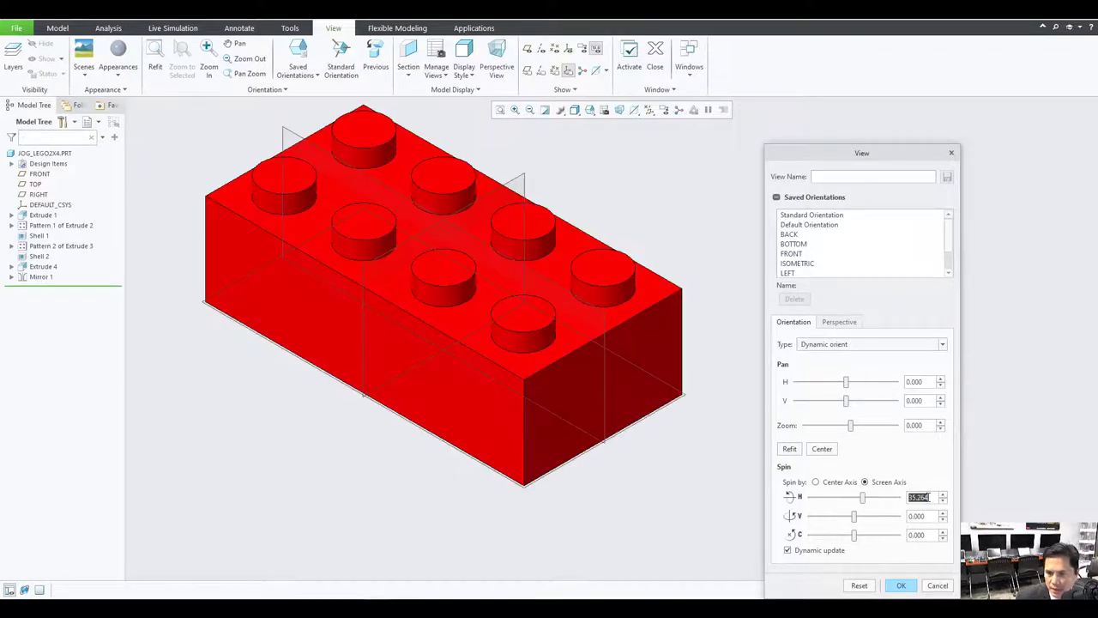
mouse_move(712, 445)
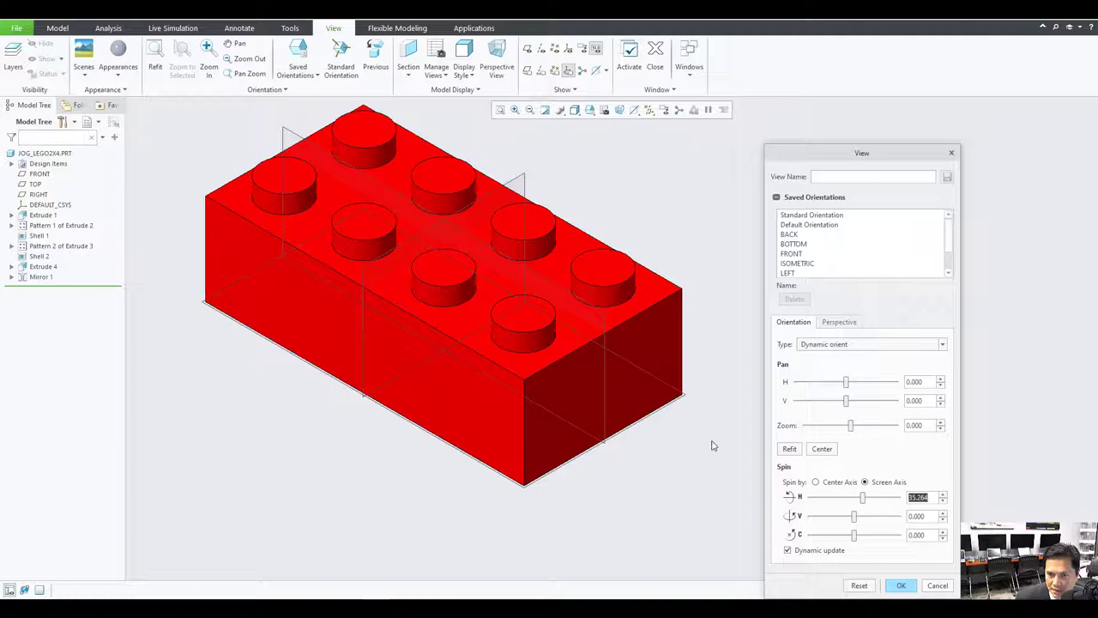
left_click(798, 264)
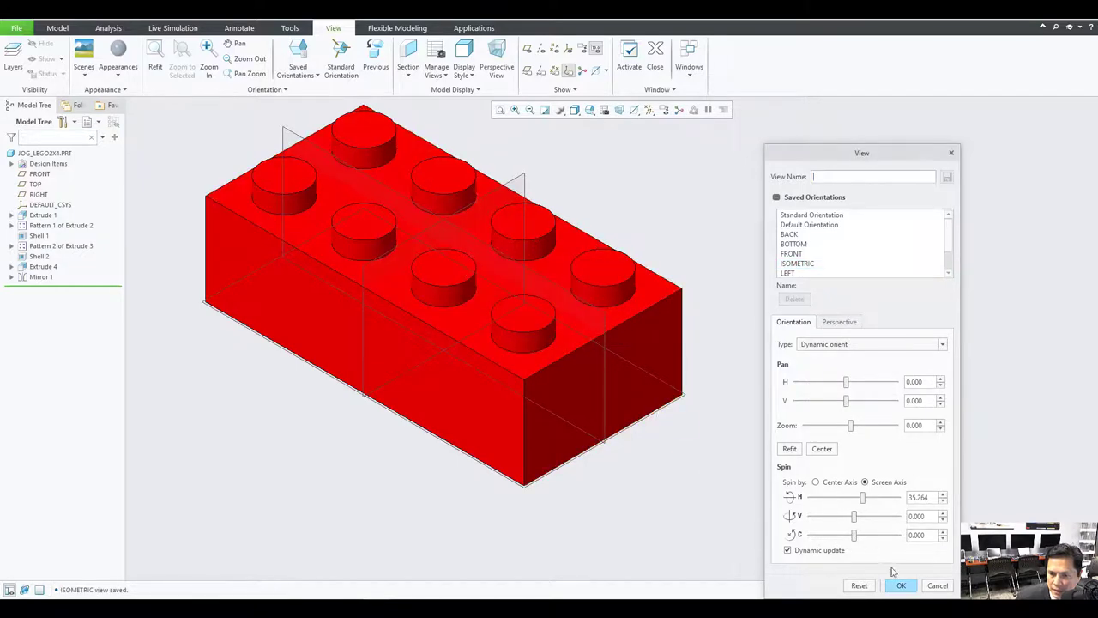
left_click(901, 585)
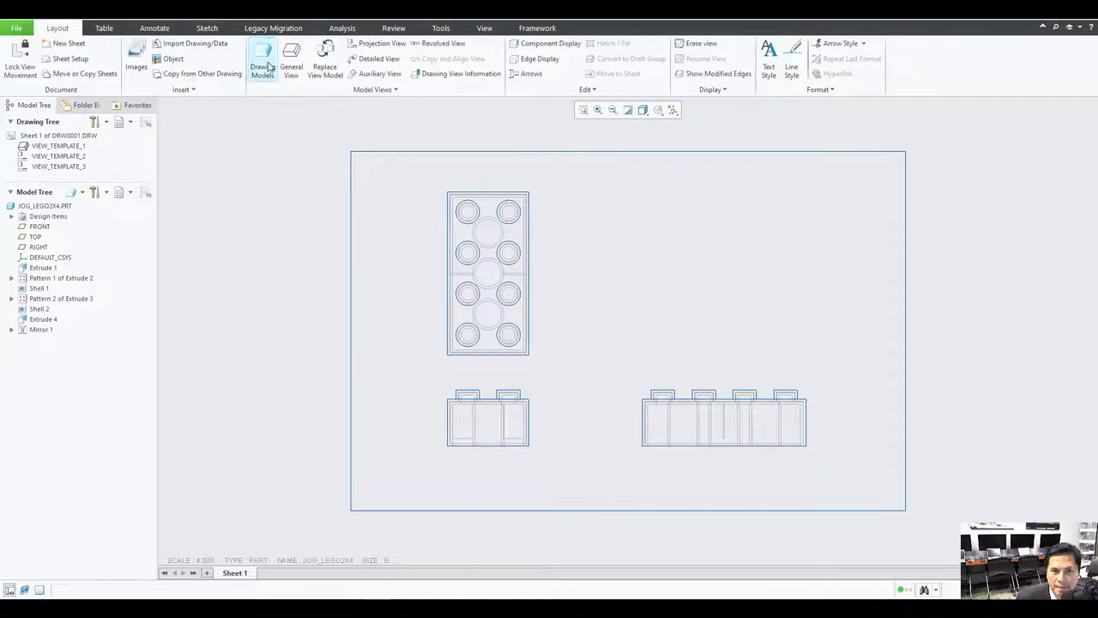
Step: Place a general view at the sheet's upper right using the ISOMETRIC orientation
left_click(291, 59)
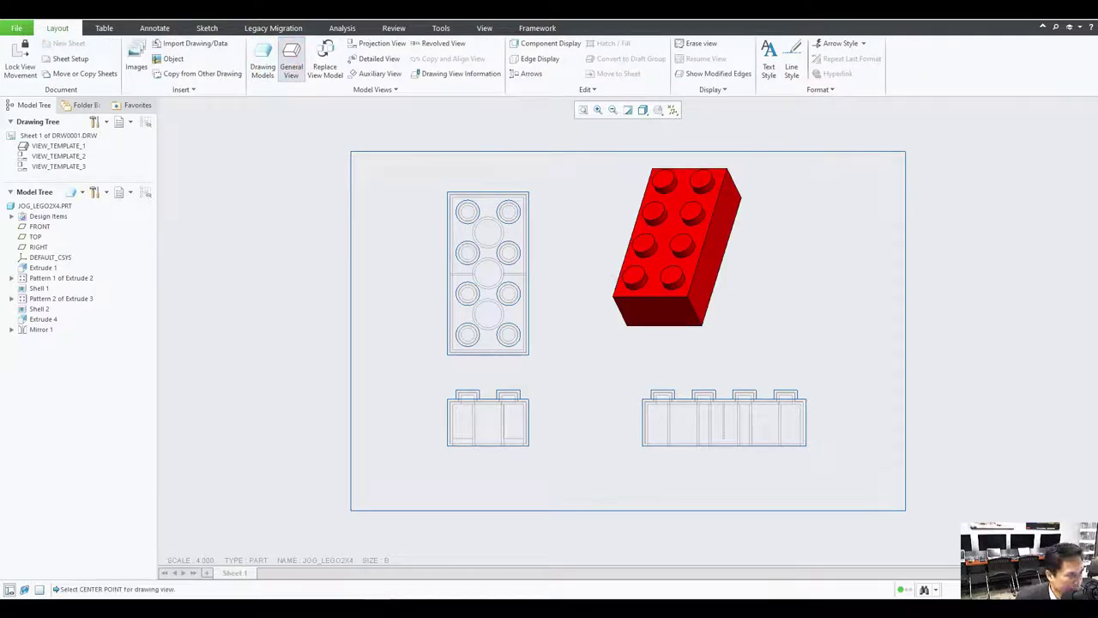
left_click(291, 64)
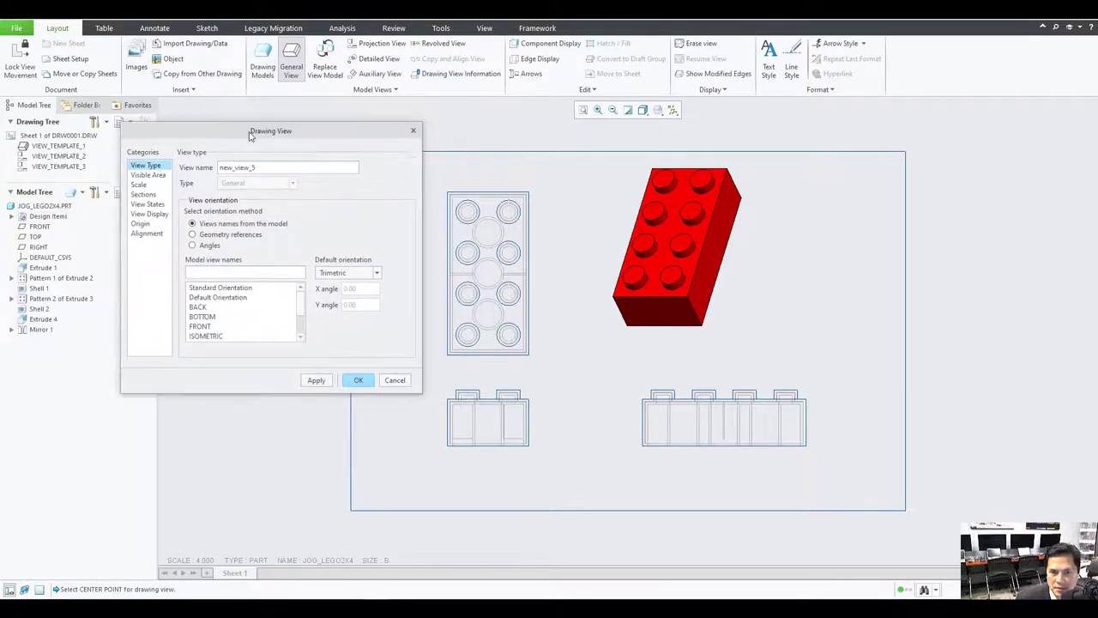
left_click(206, 336)
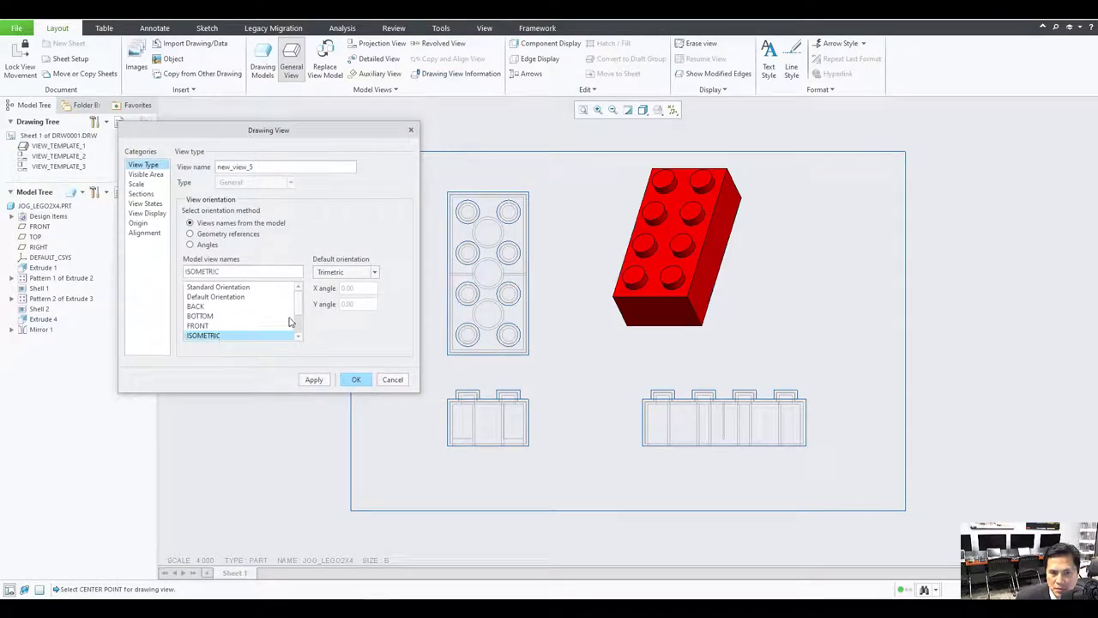
left_click(355, 379)
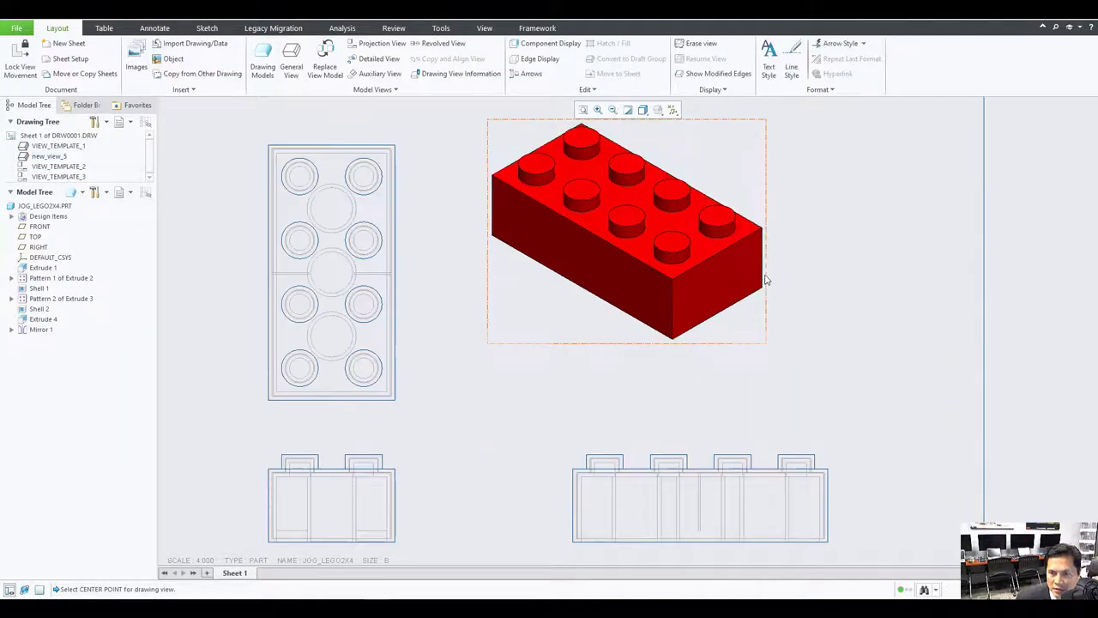
Step: Add two 30.0° angle dimensions at the isometric view's bottom corner
left_click(155, 28)
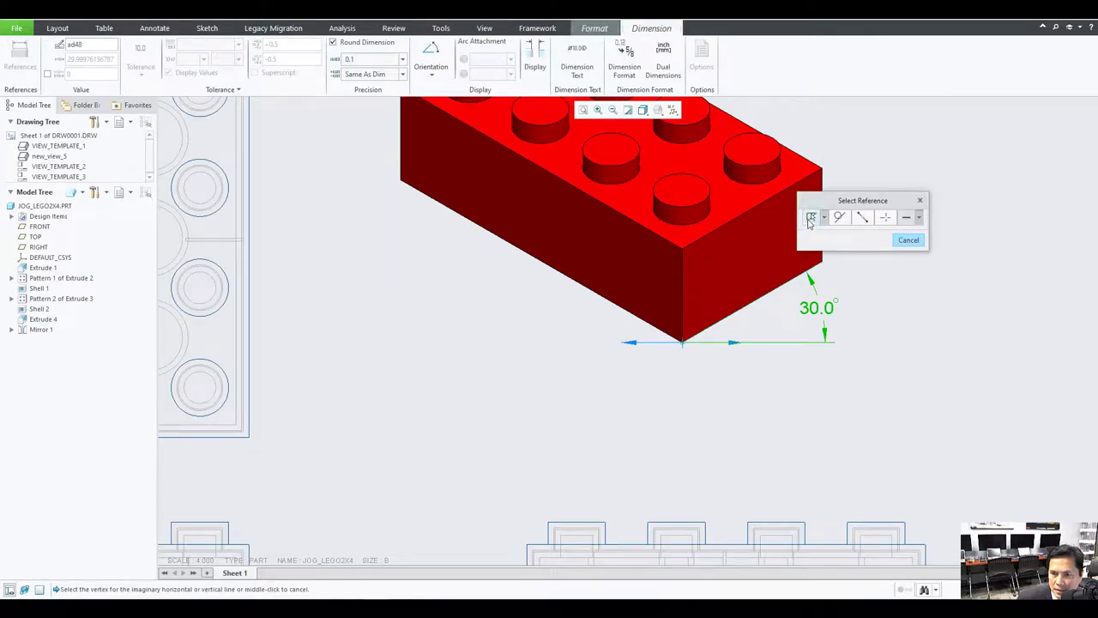
left_click(673, 341)
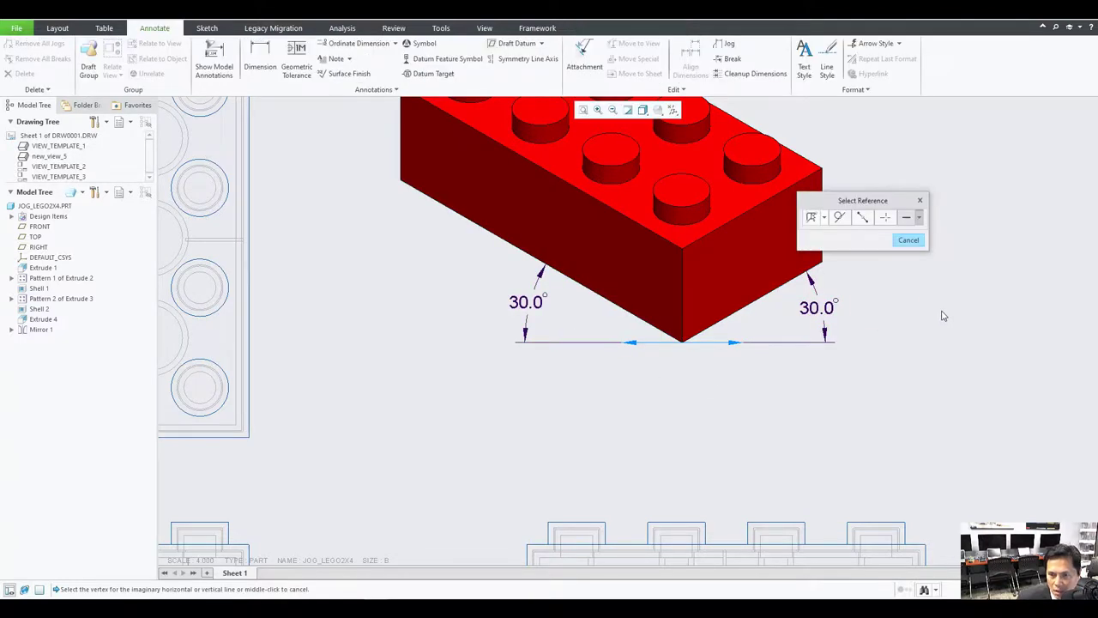
mouse_move(908, 240)
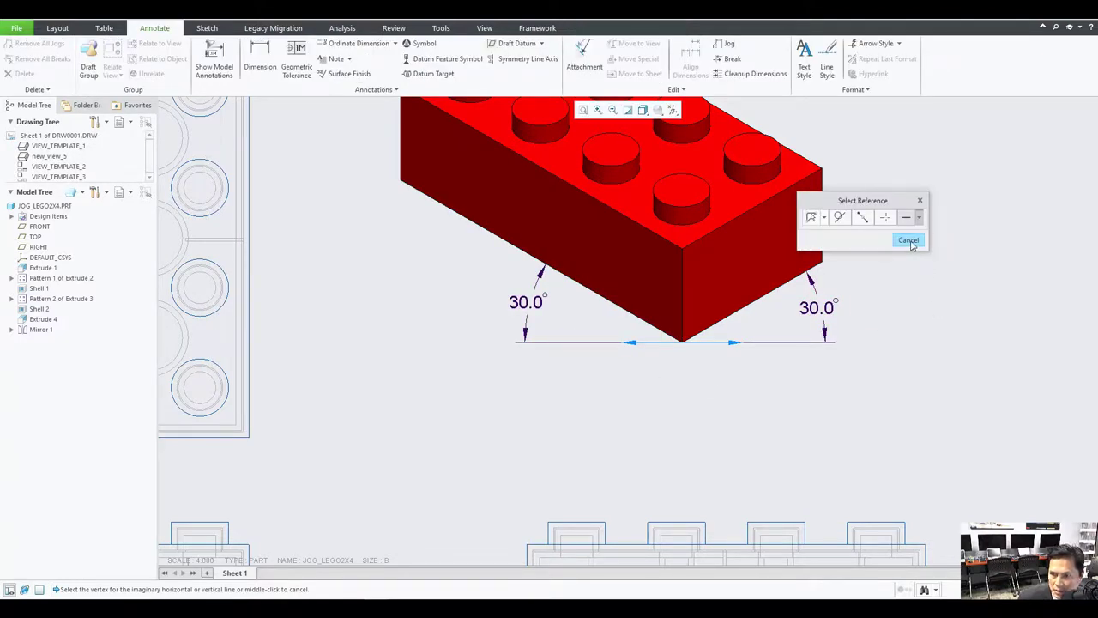
left_click(907, 240)
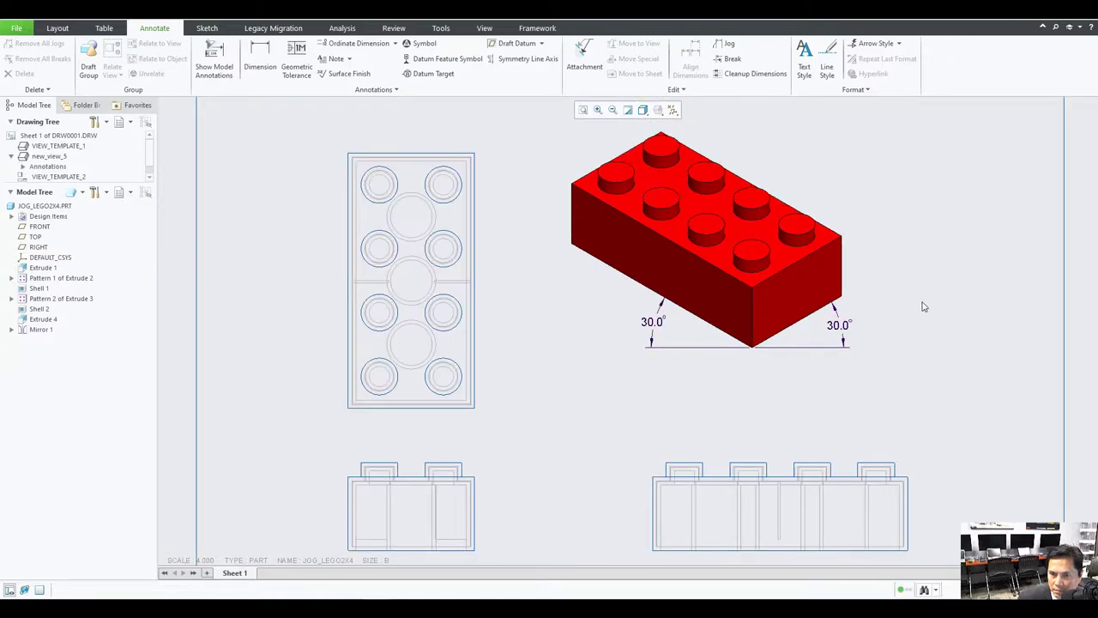